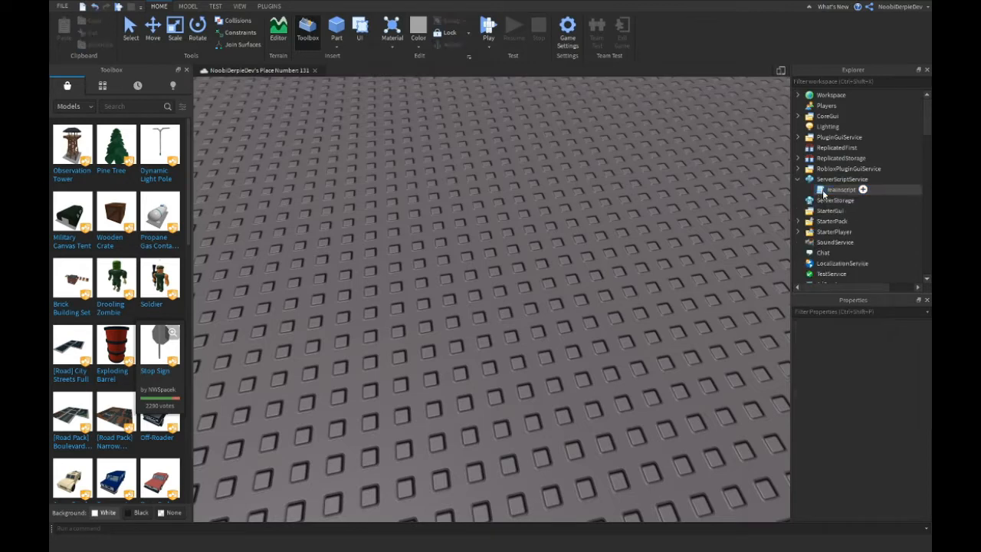
- Delete mainscript and insert a new Script under ServerScriptService
click(843, 178)
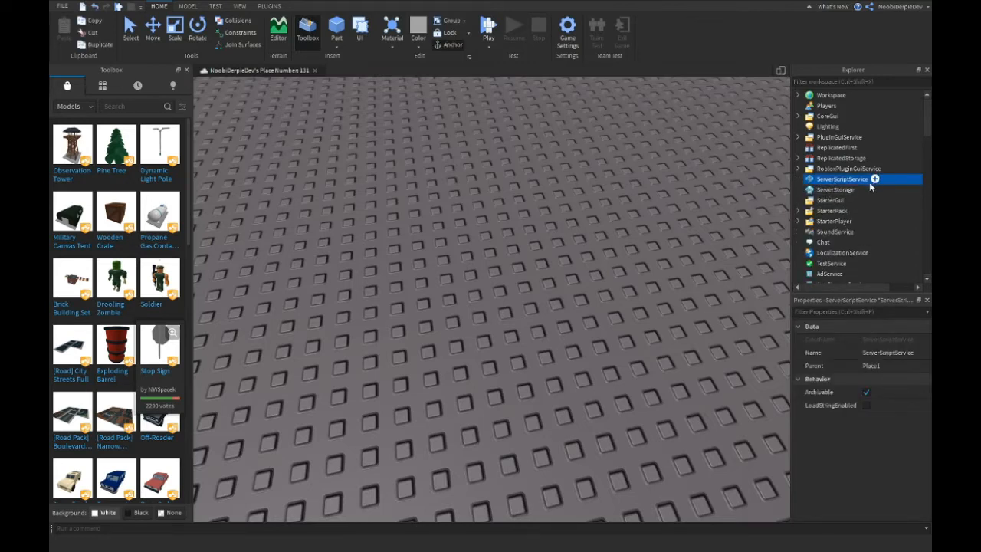
click(875, 178)
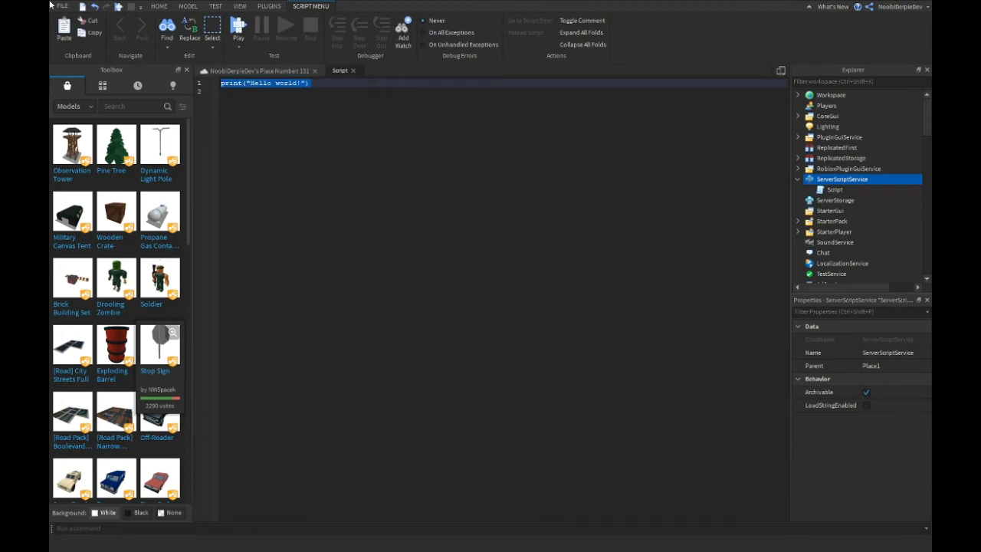
- Write the PlayerAdded handler connecting plr.CharacterAdded to a function(c)
text(game.Players.PlayerAdded:Connect(function(plr)
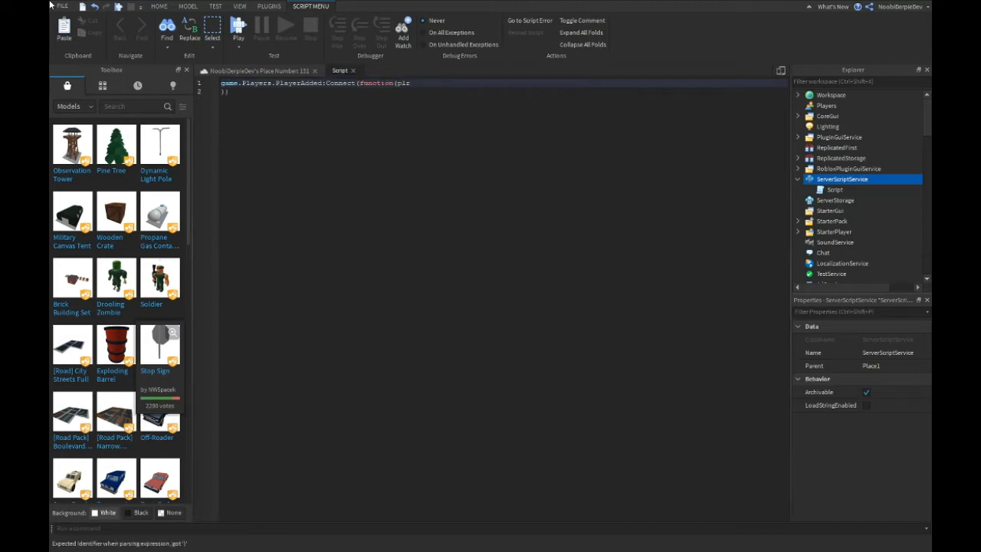
text(p)
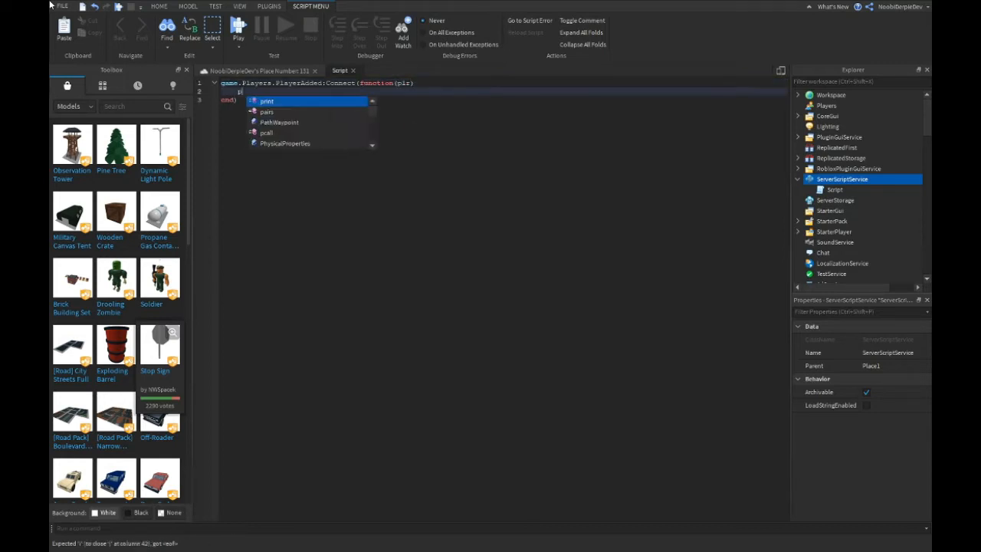
text(plr.CharacterAd)
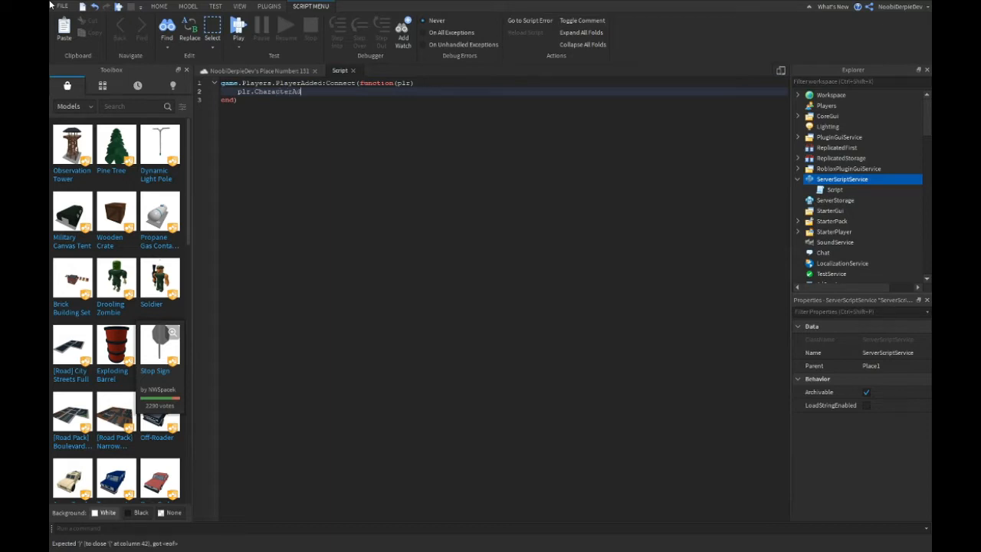
text(ded:Connect)
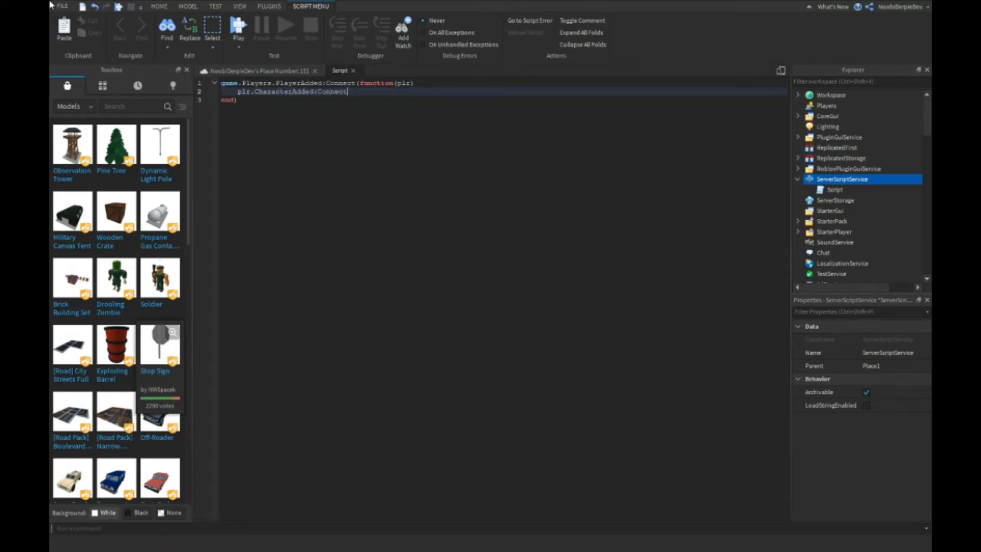
text(function(characte)
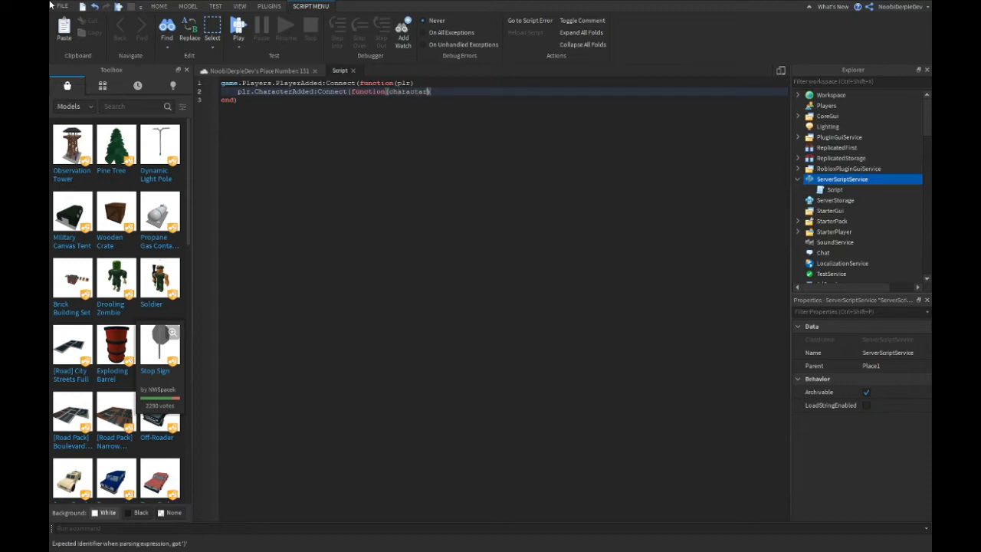
- Wait until character.Humanoid exists, then connect Humanoid.Died to plr:LoadCharacter()
text(repeat wait()
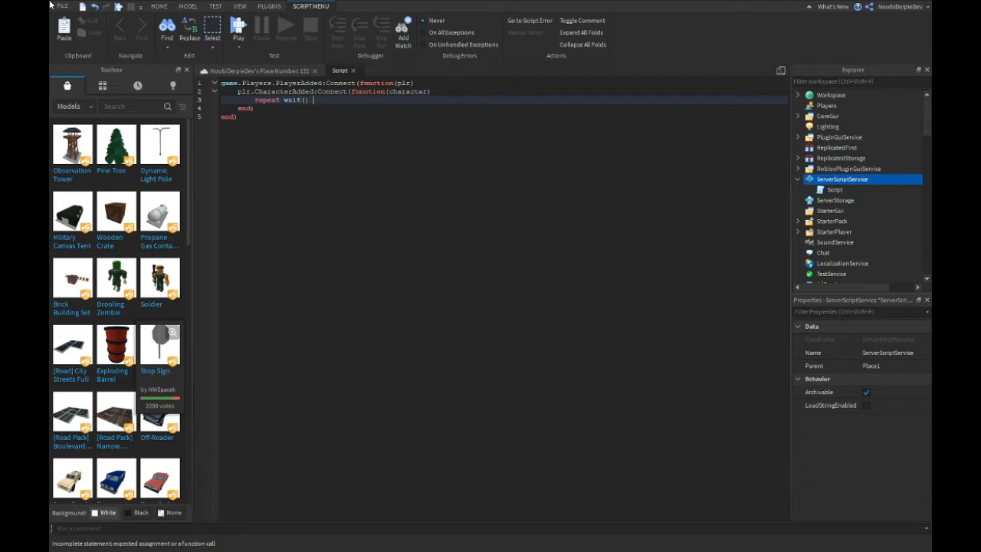
text(until character.Humanoid)
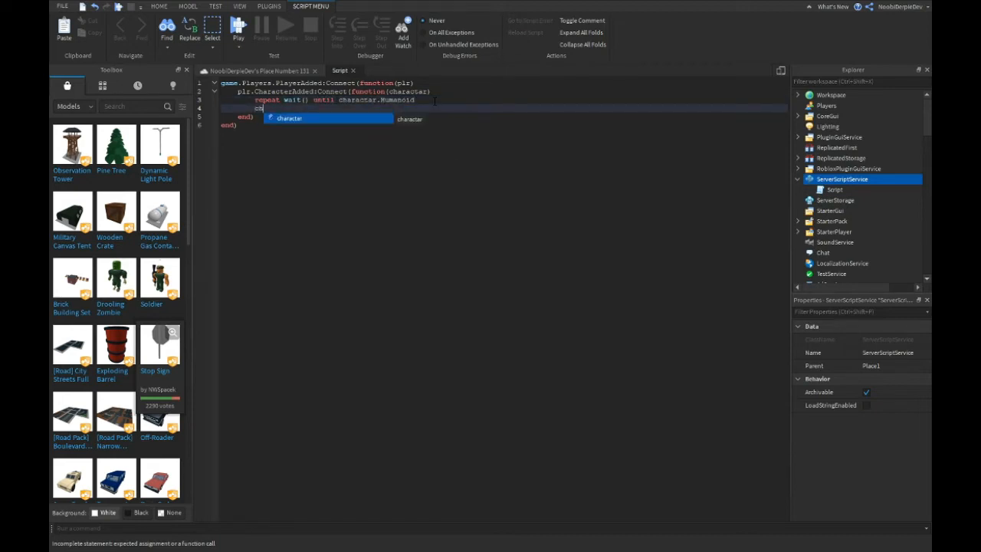
text(character.Humanoid.Died:)
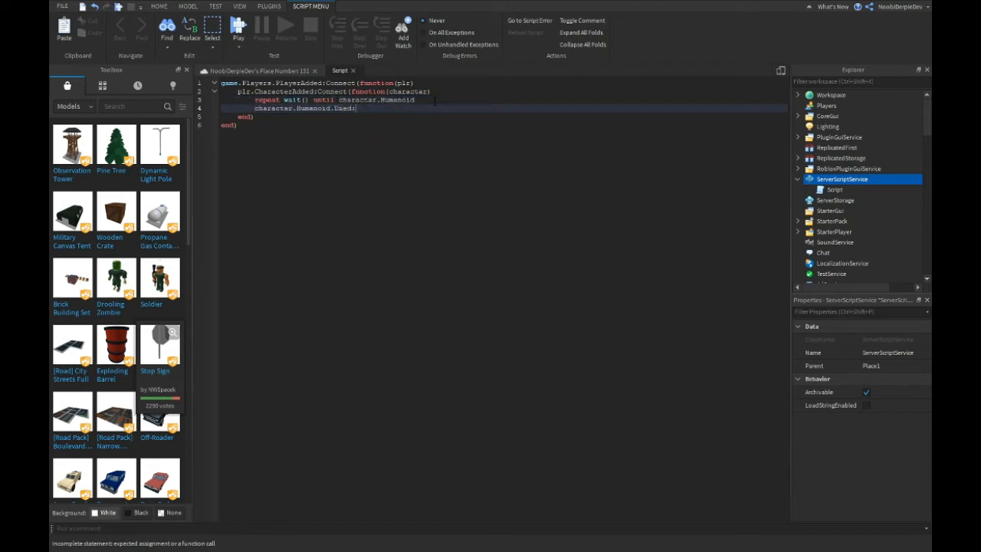
text(:Connect(function()
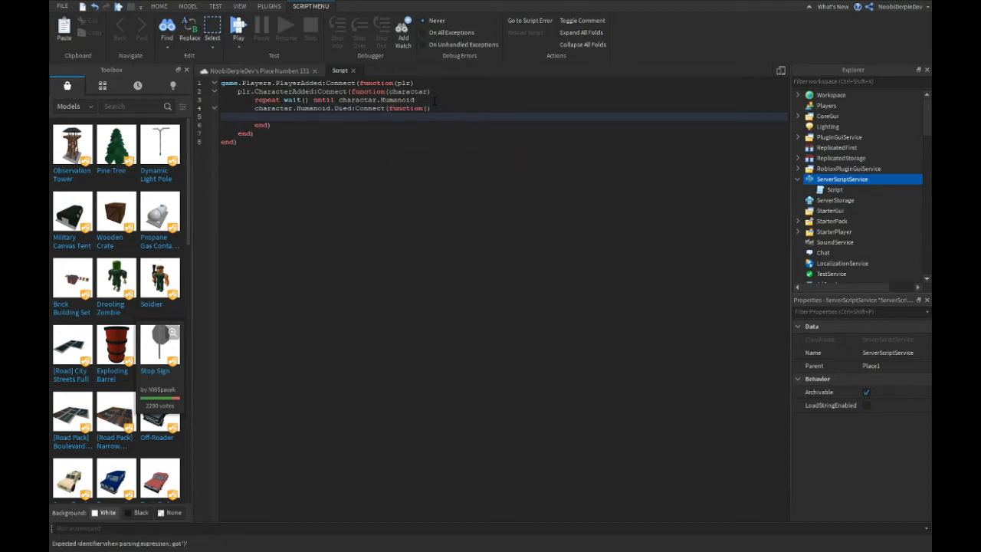
text(plr:LoadCharacd)
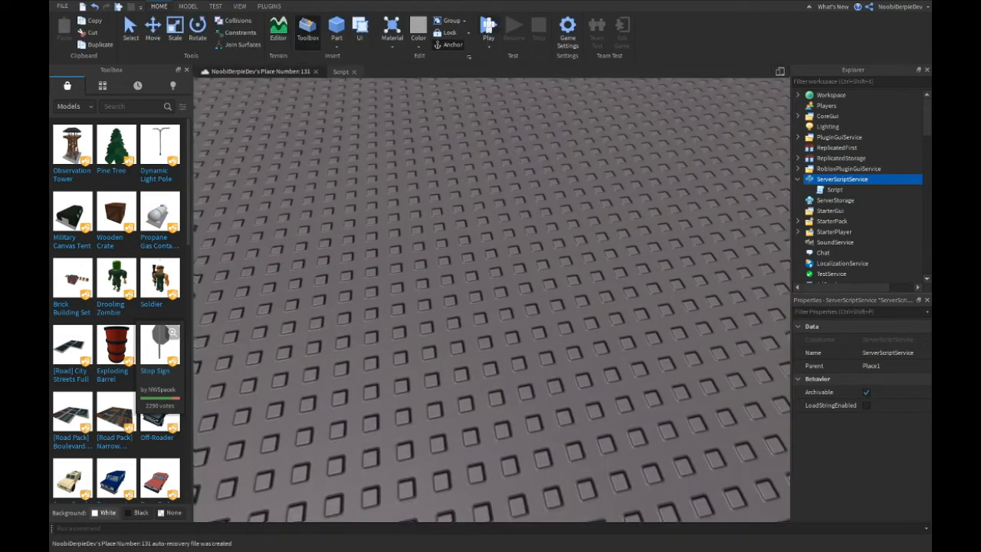
click(308, 31)
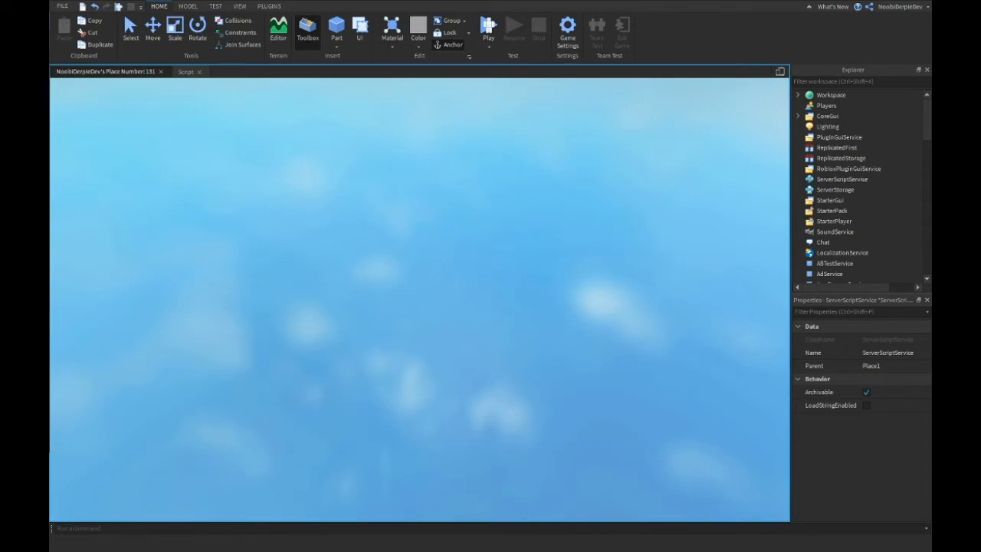
click(488, 26)
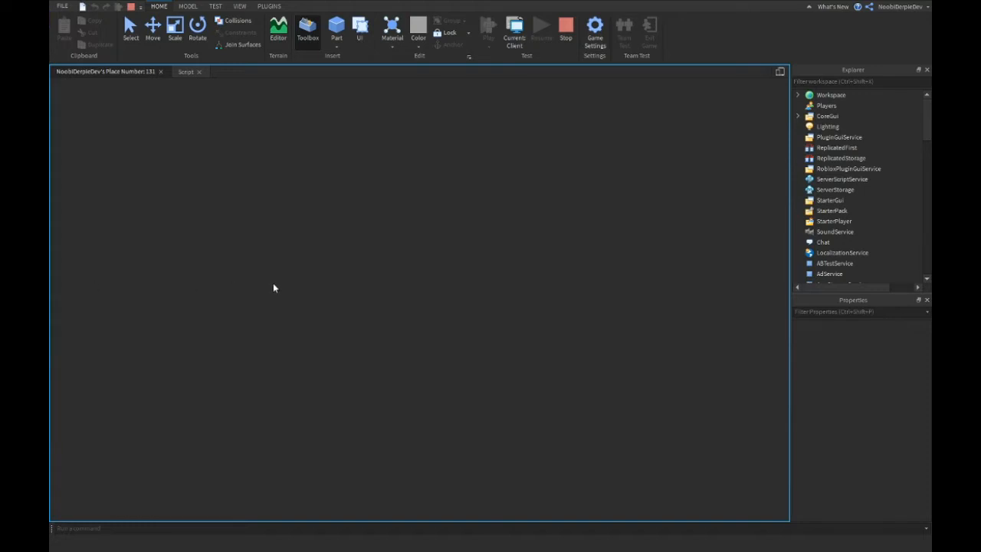
click(307, 31)
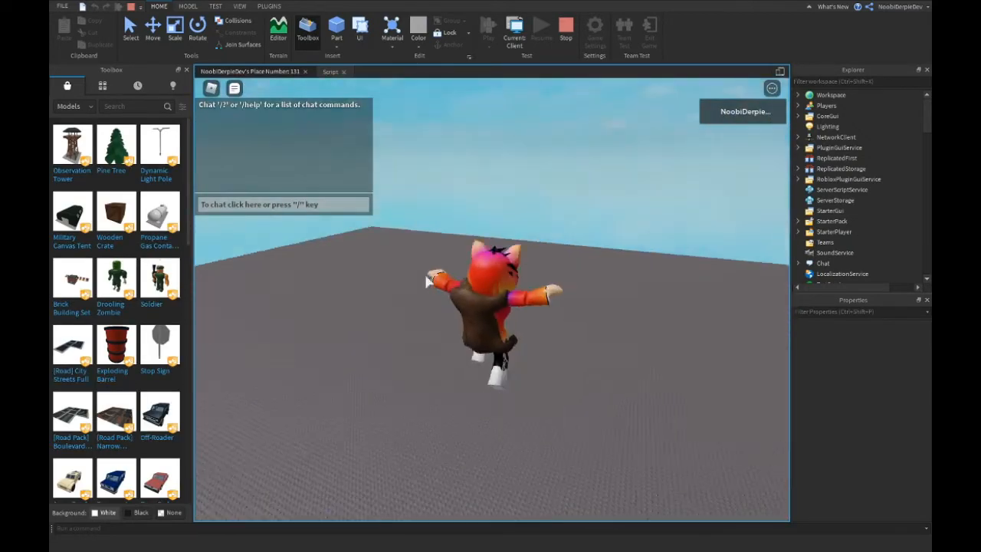
click(565, 31)
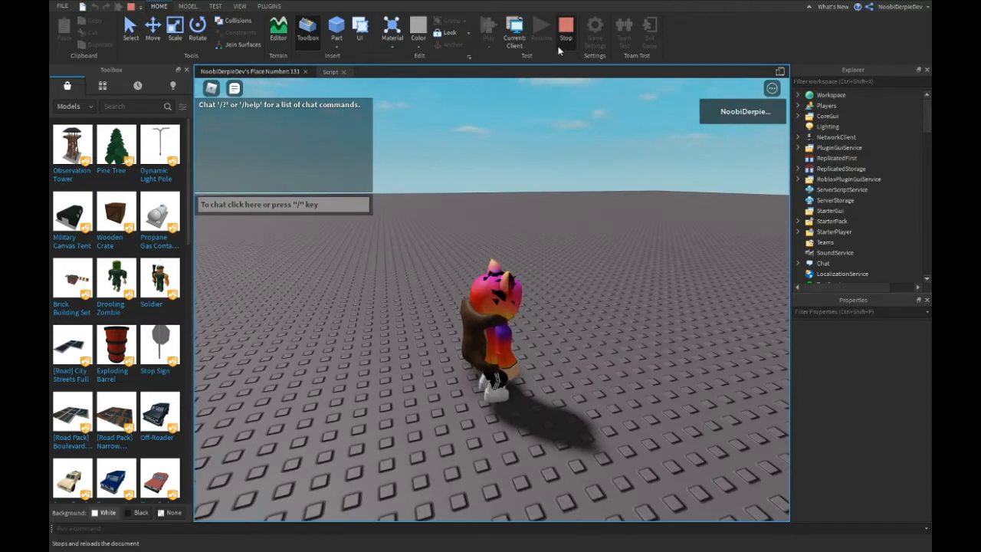
click(565, 32)
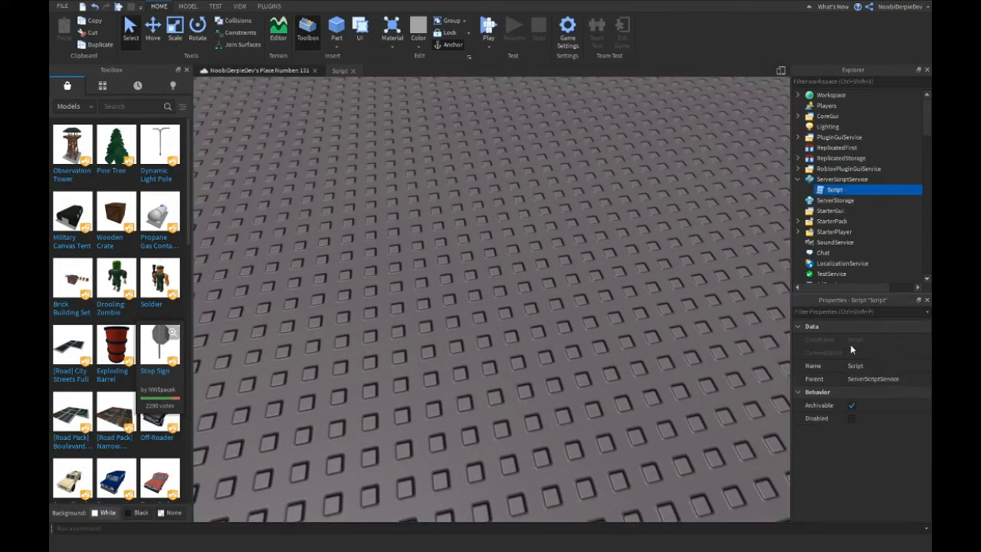
- Disable the new script and start another playtest
click(851, 418)
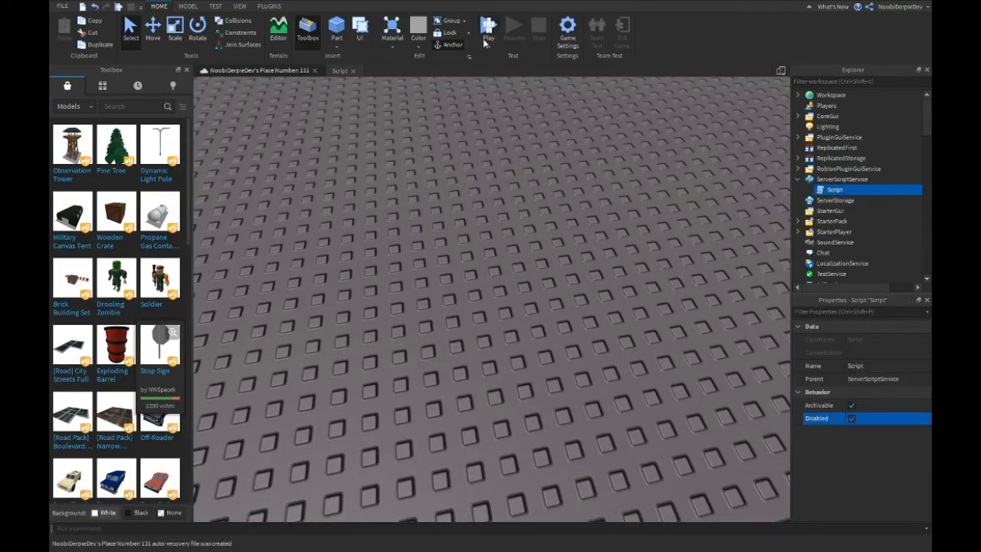
click(488, 28)
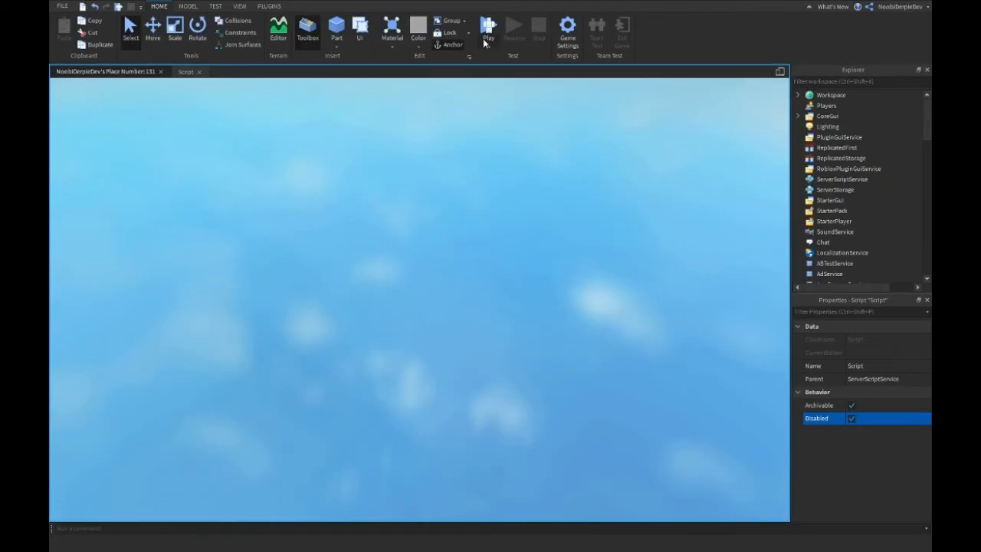
click(487, 25)
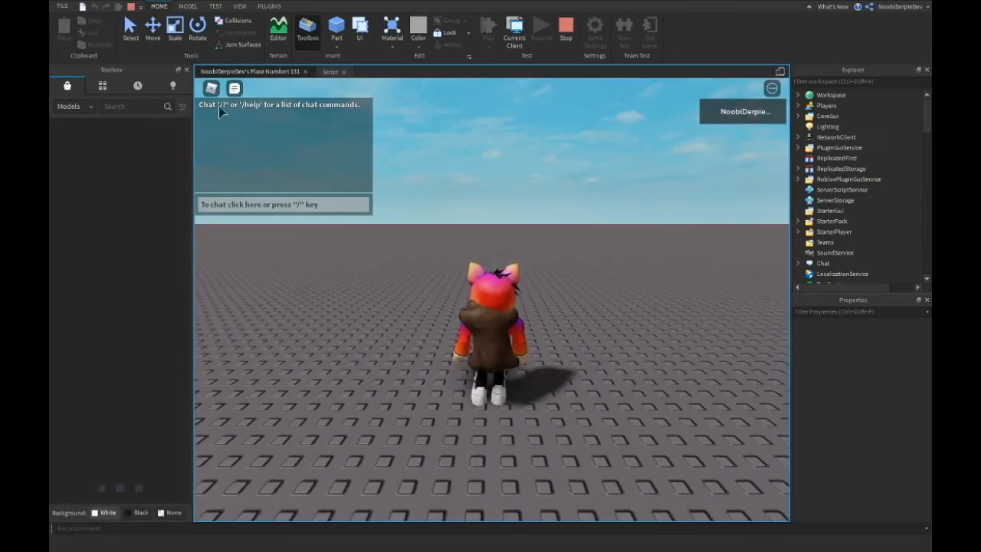
- Reset the character from the Esc menu, let it respawn, then stop the test
key(Escape)
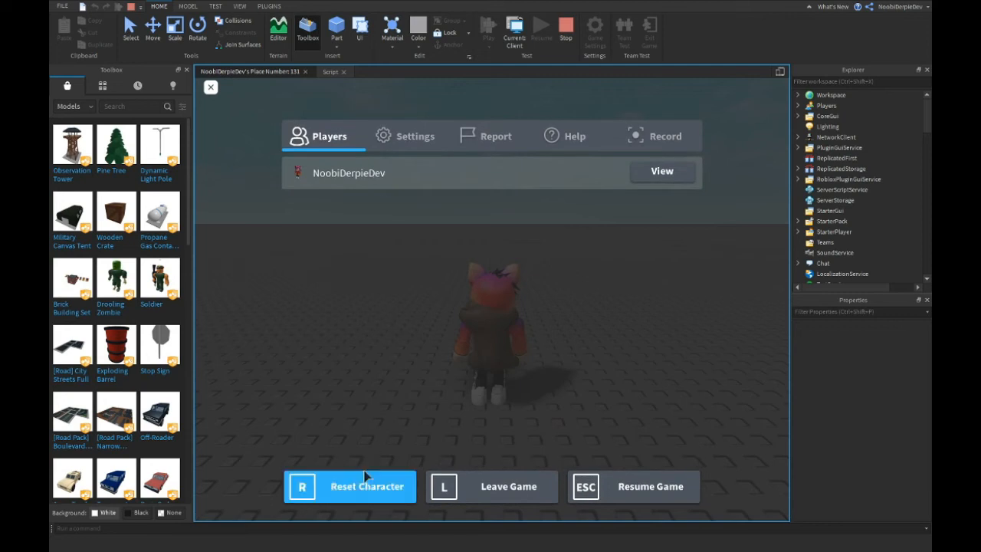
click(350, 486)
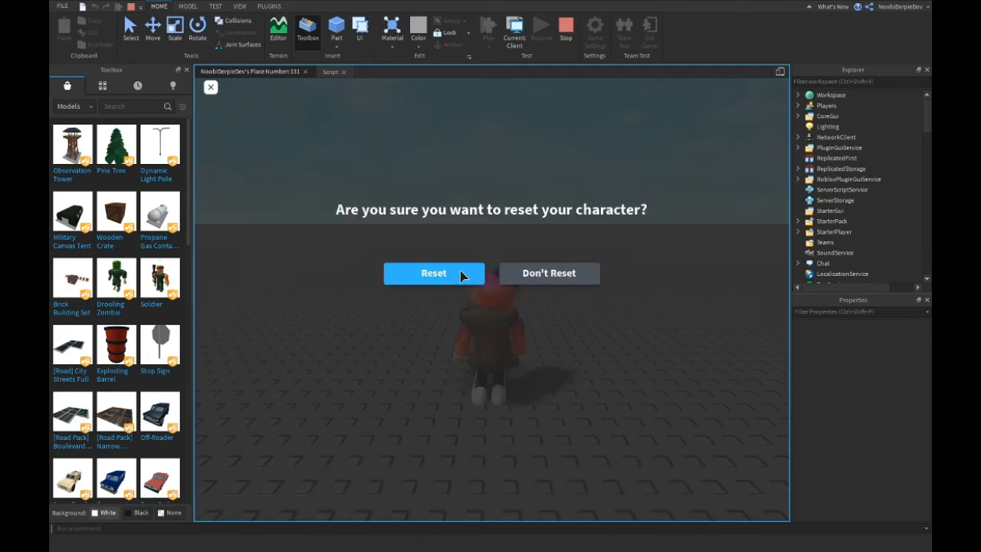
click(434, 273)
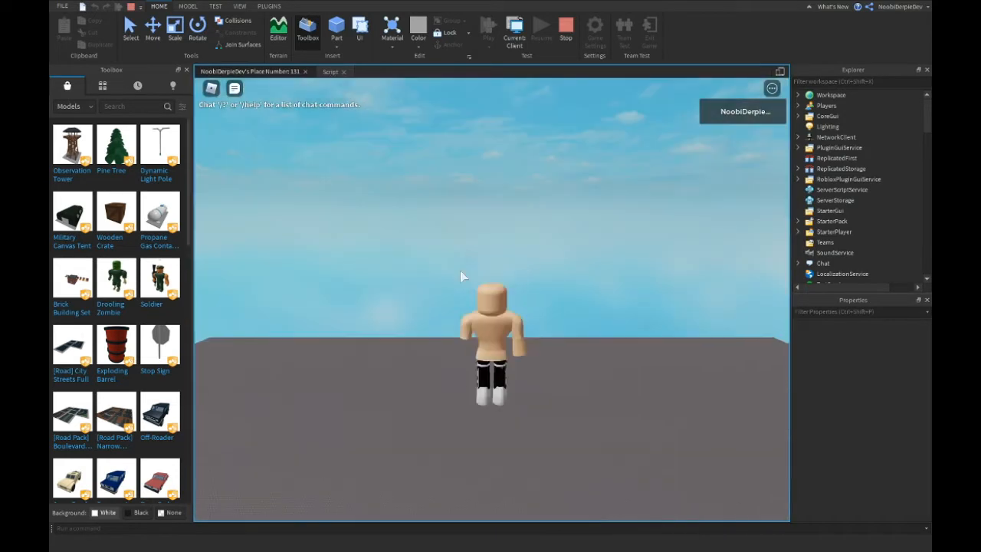
click(565, 29)
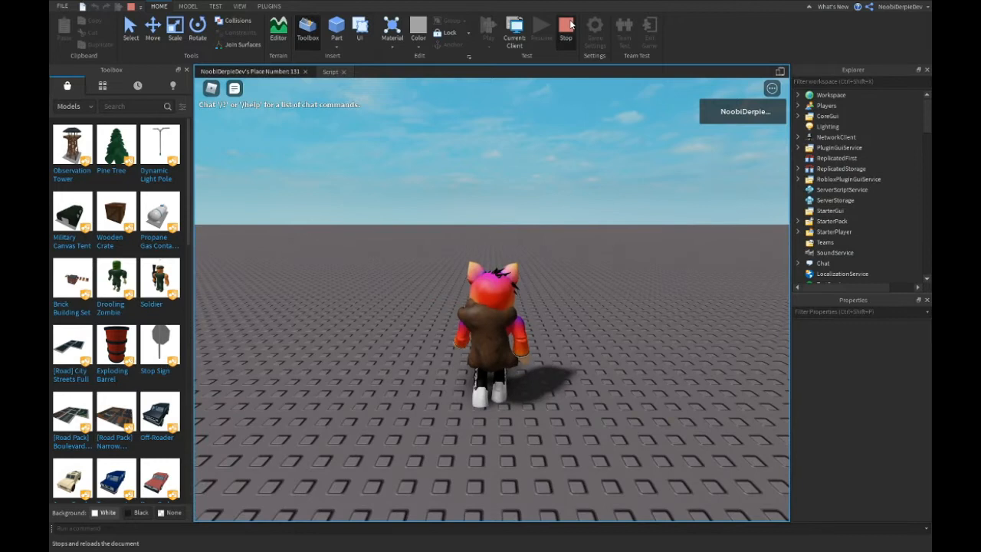
click(566, 32)
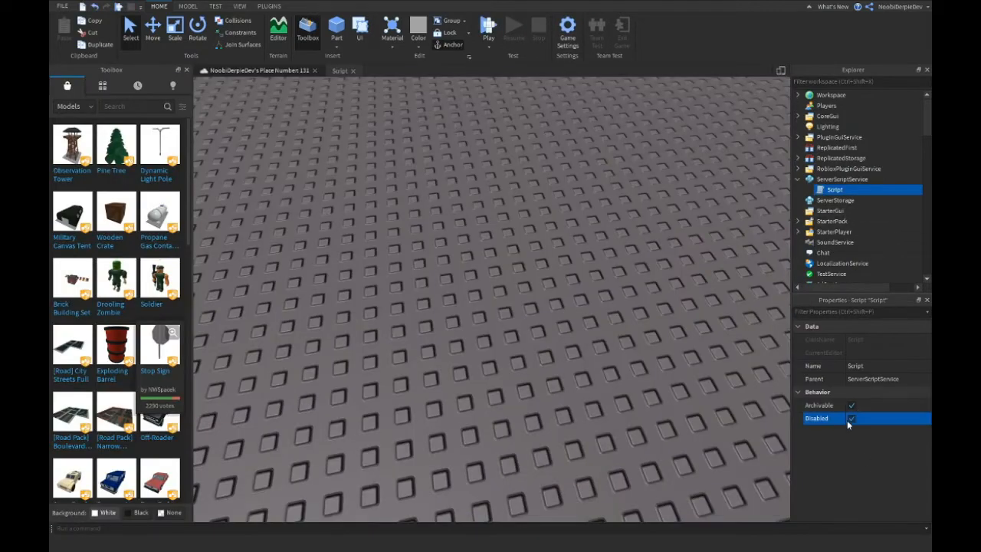
- Re-enable the respawn script, then run and stop a playtest with it active
click(851, 417)
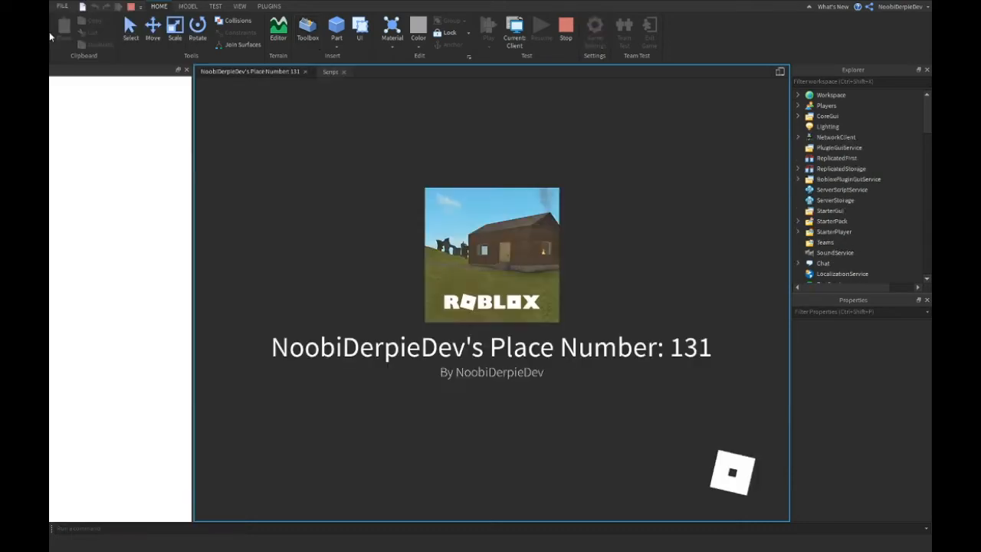
click(306, 30)
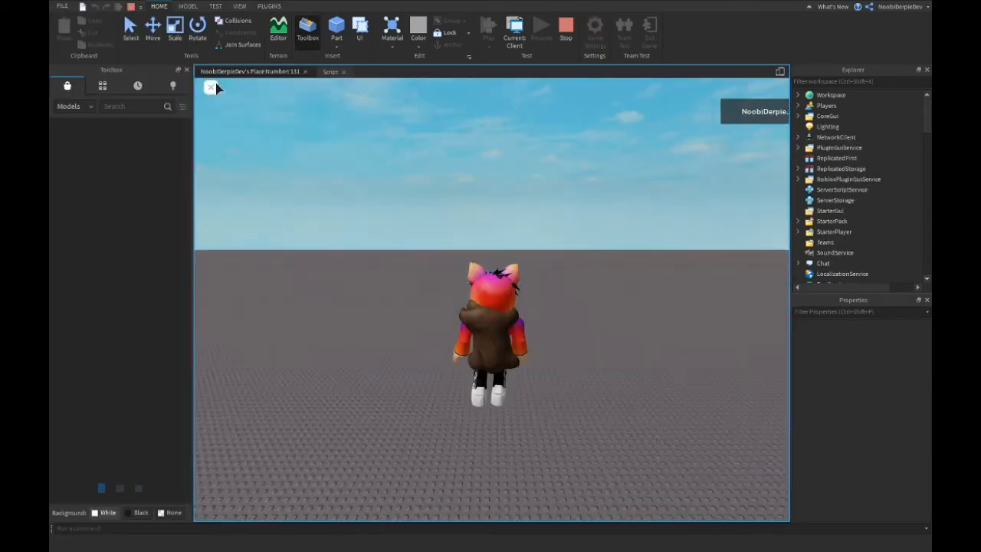
click(488, 27)
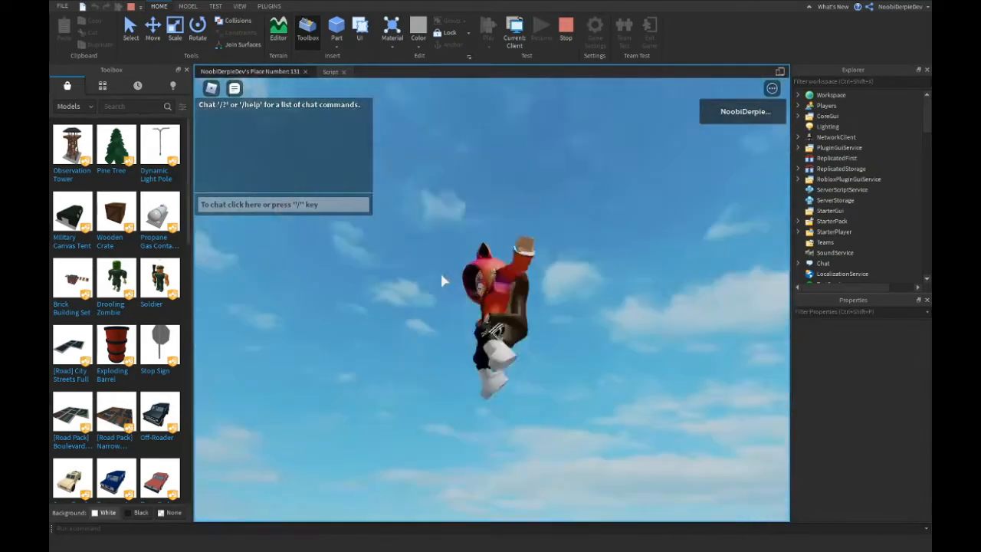
click(565, 29)
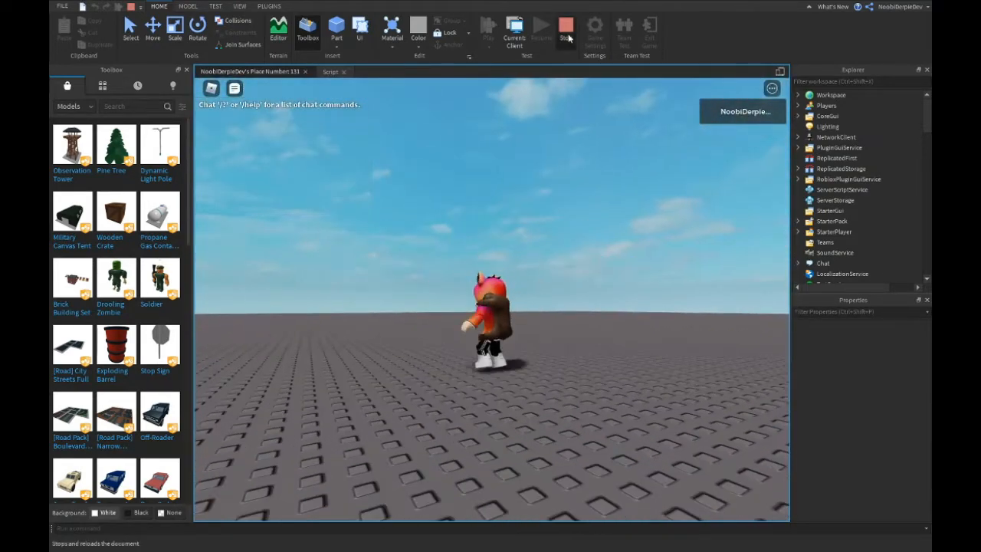
click(566, 29)
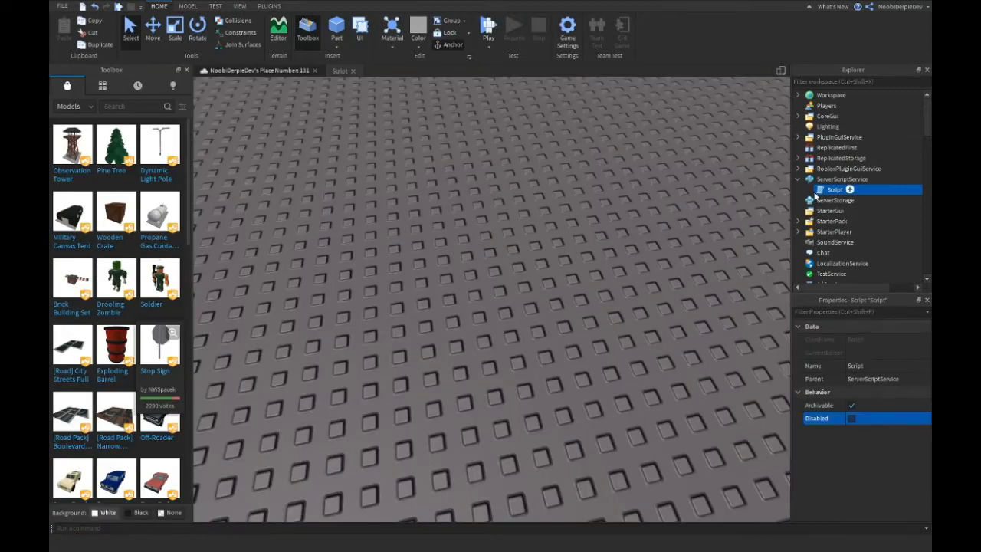
- Add print(plr.Name.." Just died") before plr:LoadCharacter() and start a playtest
double_click(835, 189)
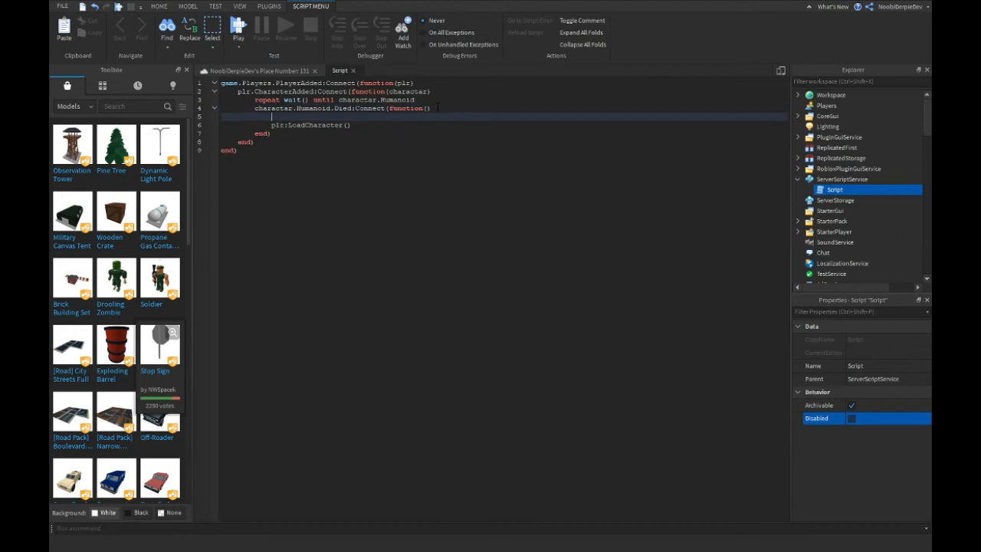
text(print())
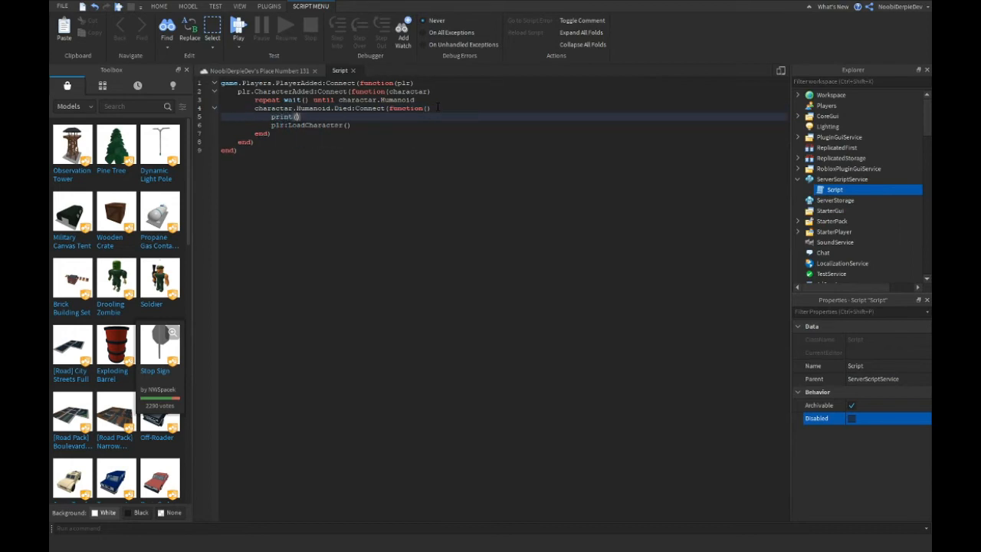
text(plr.Name.." Just died)
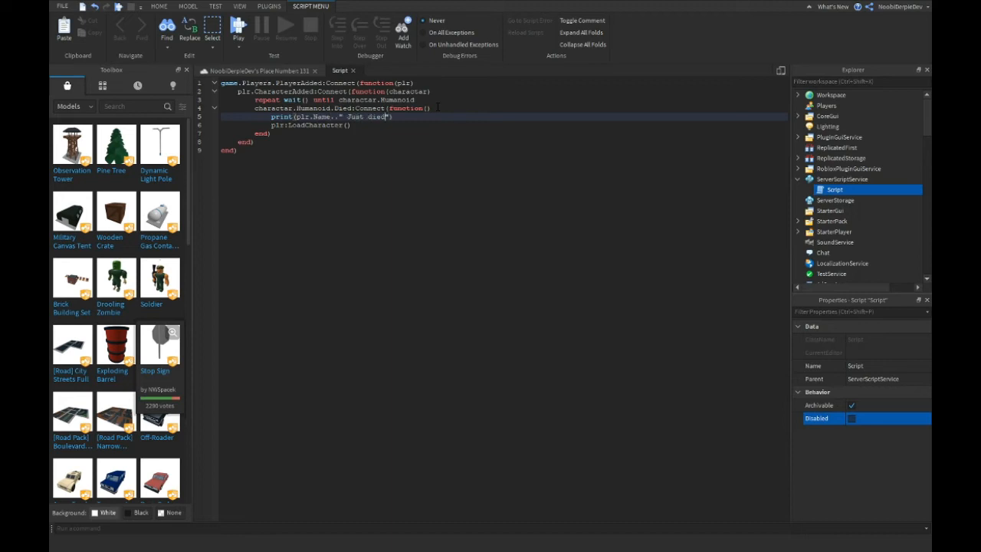
click(159, 6)
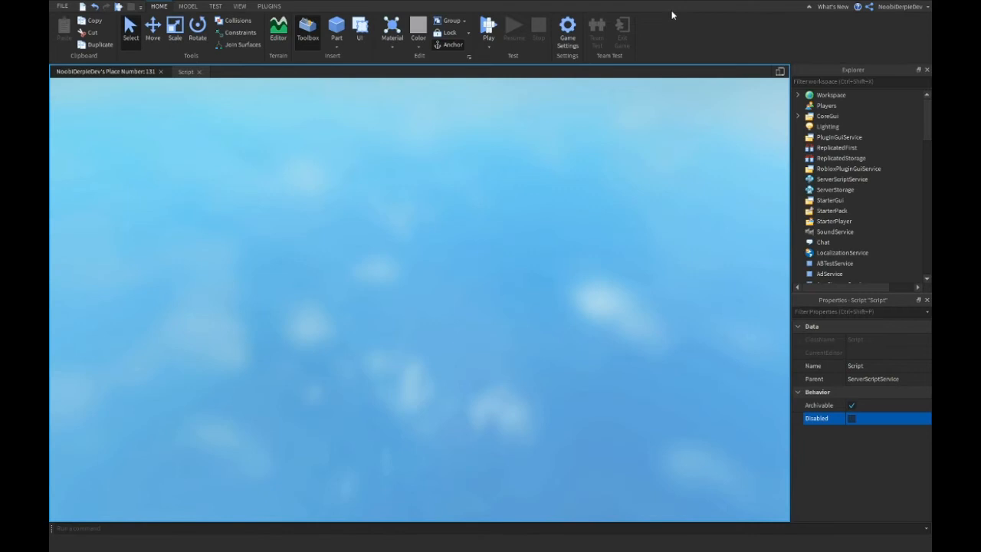
- Reset the character and confirm the console logs "NoobiDerpieDev Just died!" with instant respawn
click(488, 28)
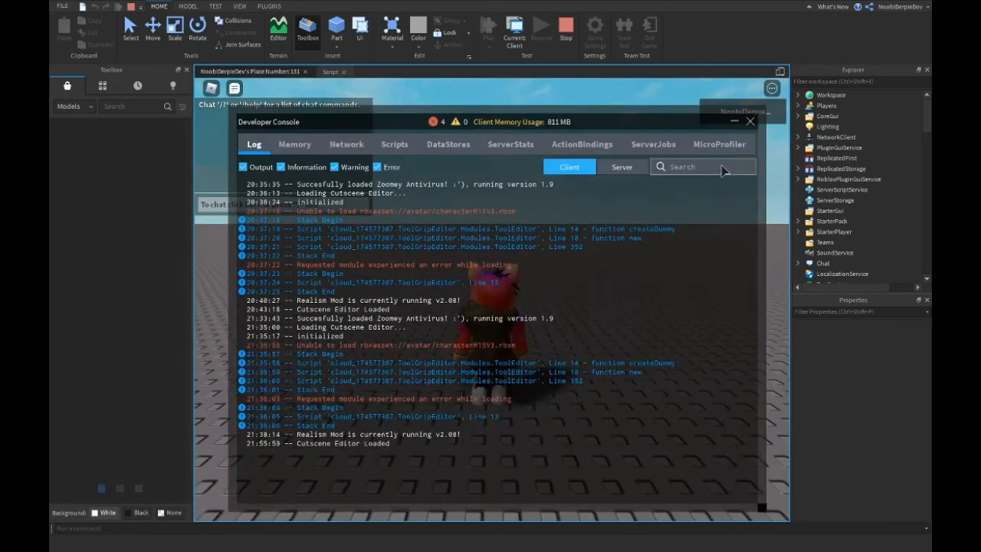
key(Escape)
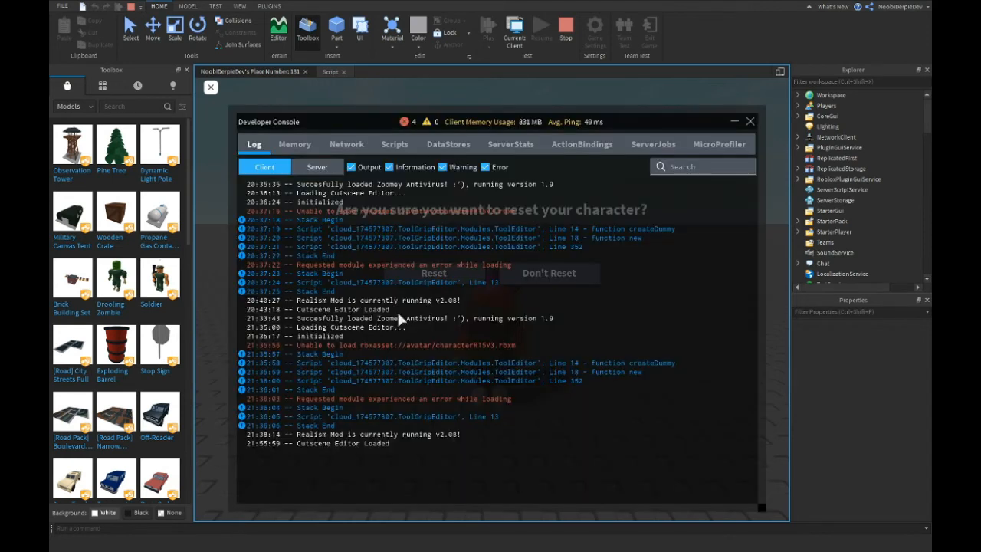
click(750, 122)
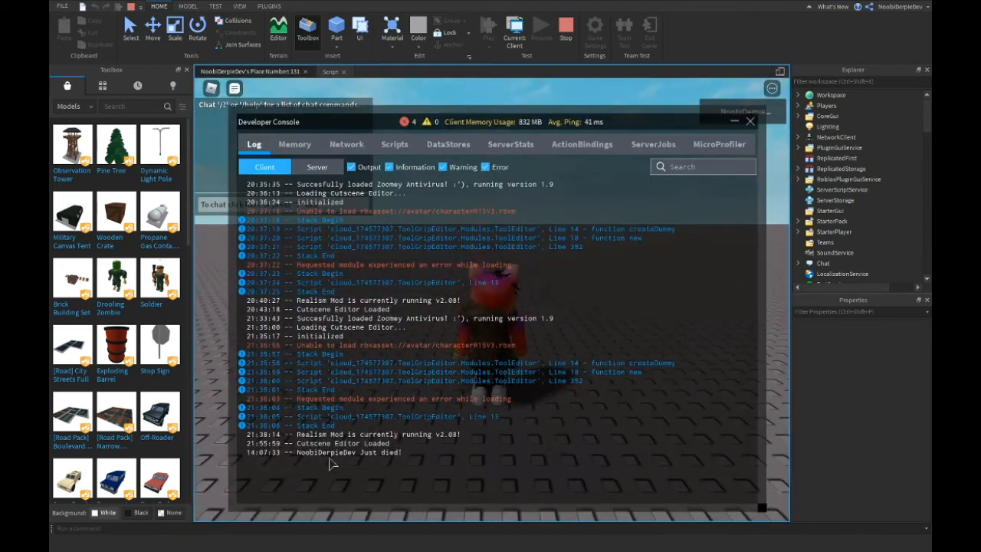
click(750, 121)
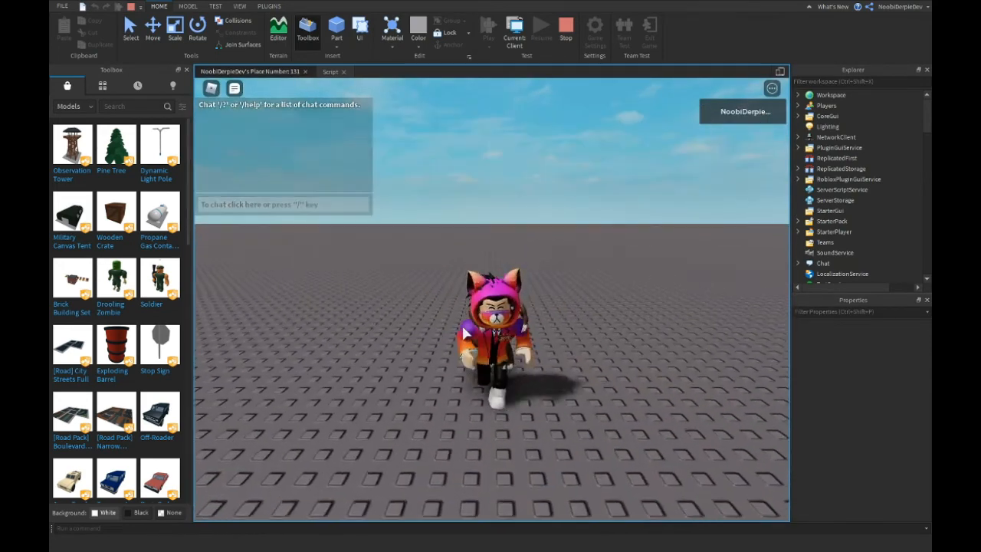